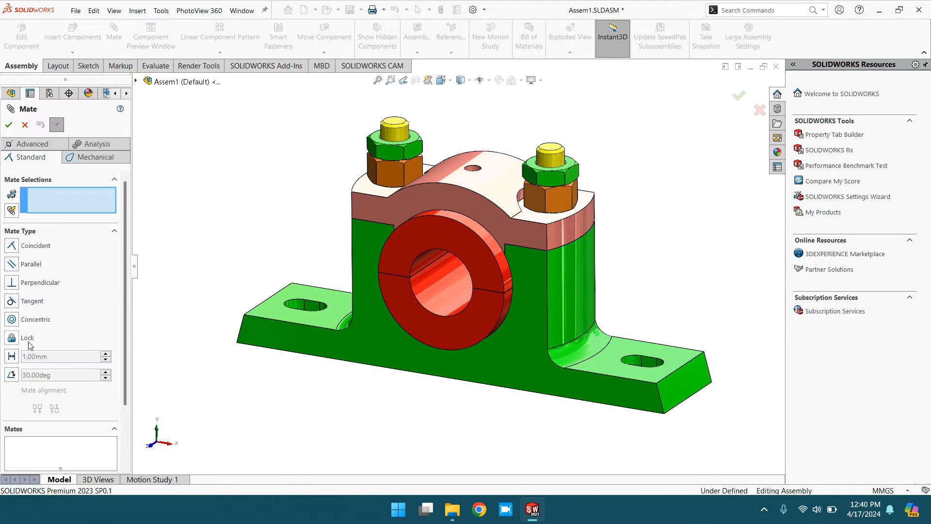
{"action": "mouse_move", "coordinate": [26, 338]}
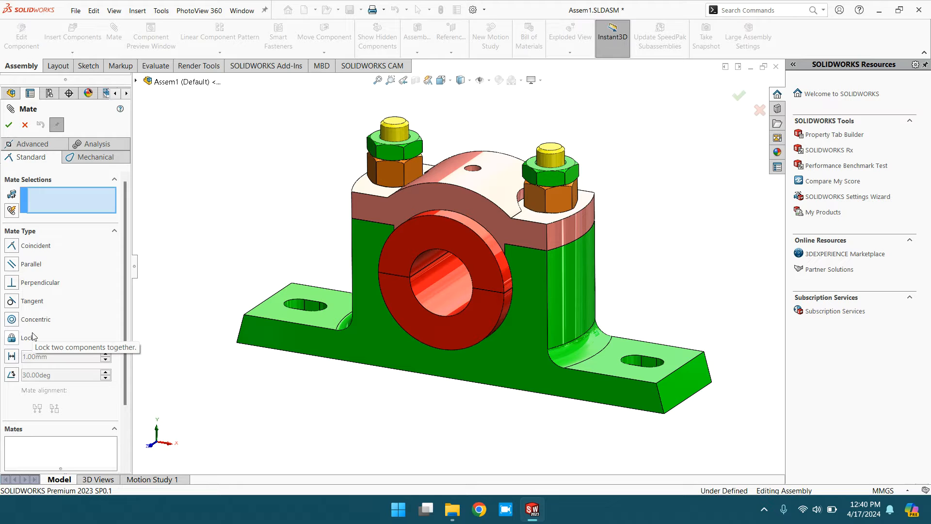
{"action": "mouse_move", "coordinate": [432, 149]}
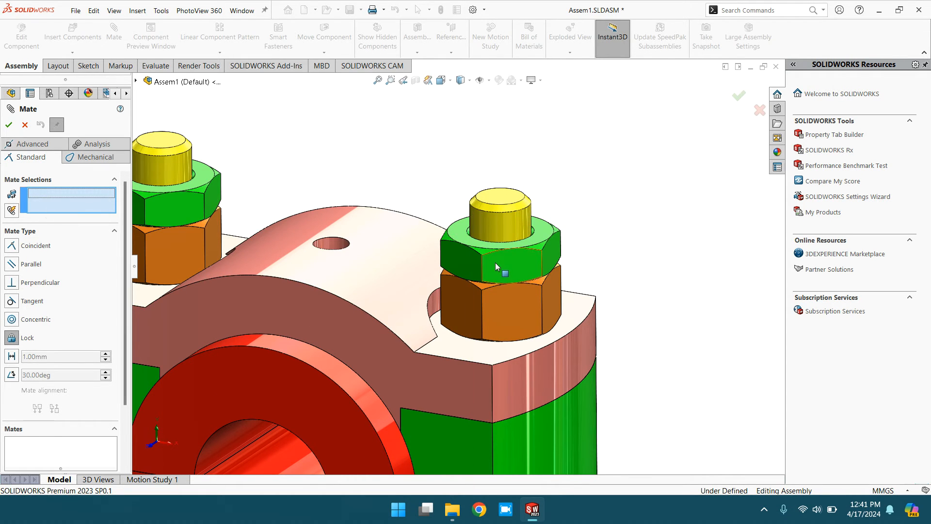
Step: Pick the right-hand lock nut<2> to create the Lock6 mate with nut<2>
{"action": "left_click", "coordinate": [499, 268]}
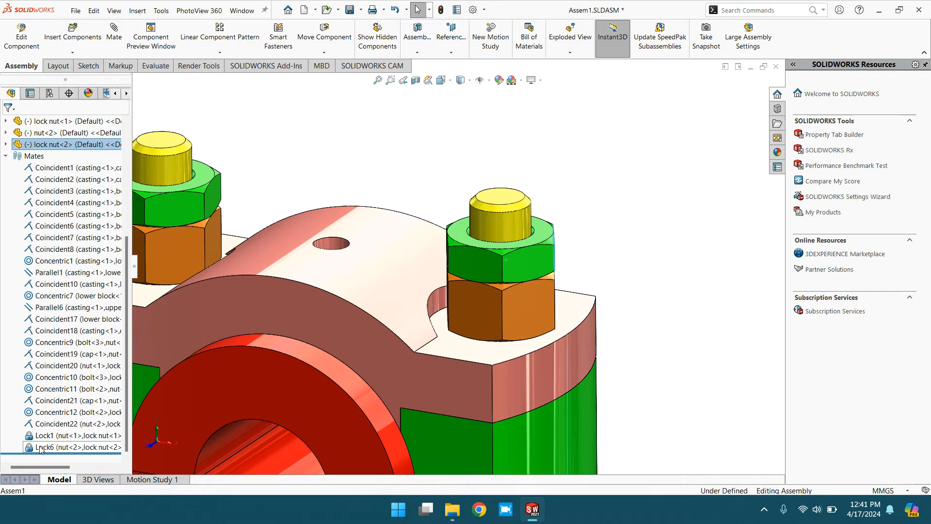
Step: Inspect the new Lock6 mate in the tree and start another empty mate
{"action": "left_click", "coordinate": [72, 436]}
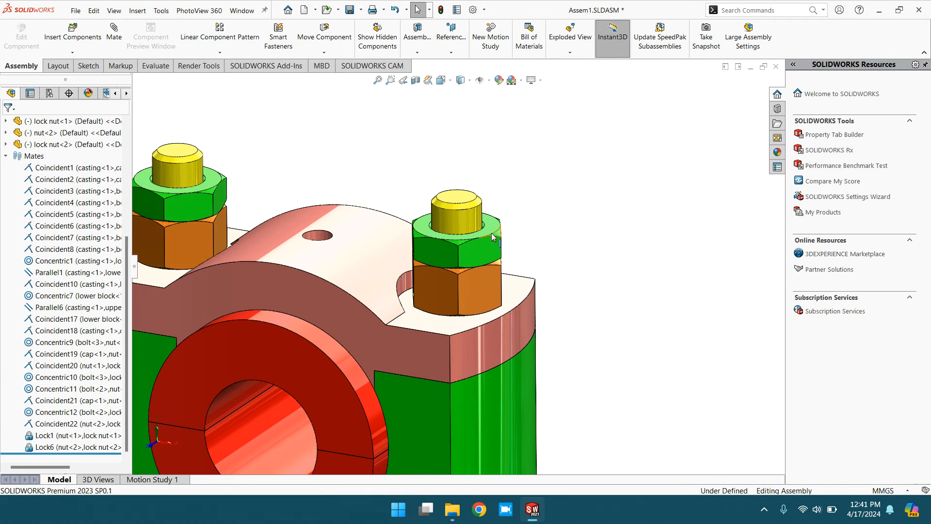
{"action": "mouse_move", "coordinate": [469, 257]}
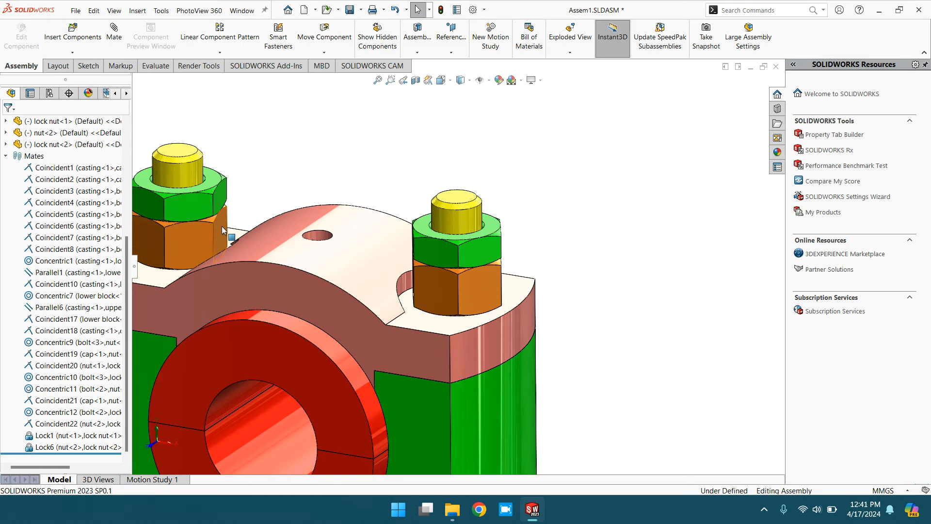
{"action": "left_click", "coordinate": [113, 36]}
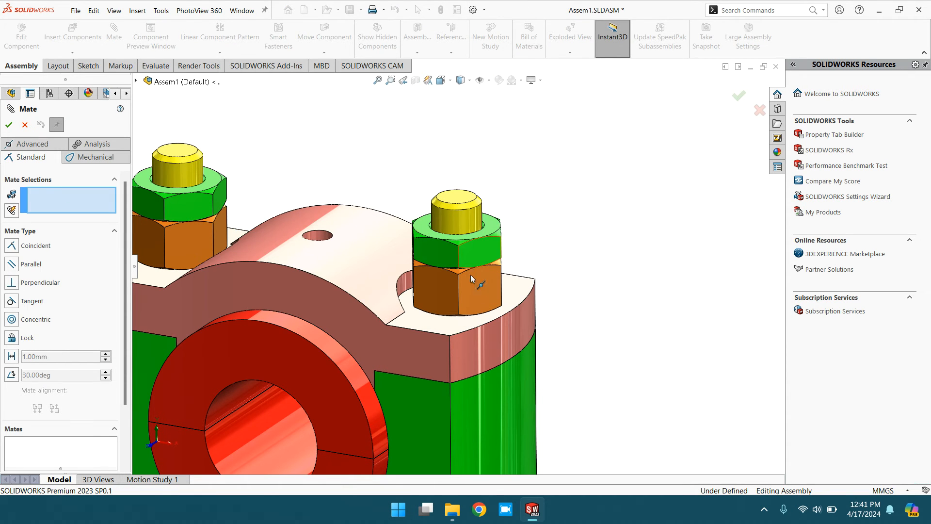
Step: Lock nut<2> to cap<1> with a Lock7 mate, fully defining the assembly
{"action": "left_click", "coordinate": [469, 285]}
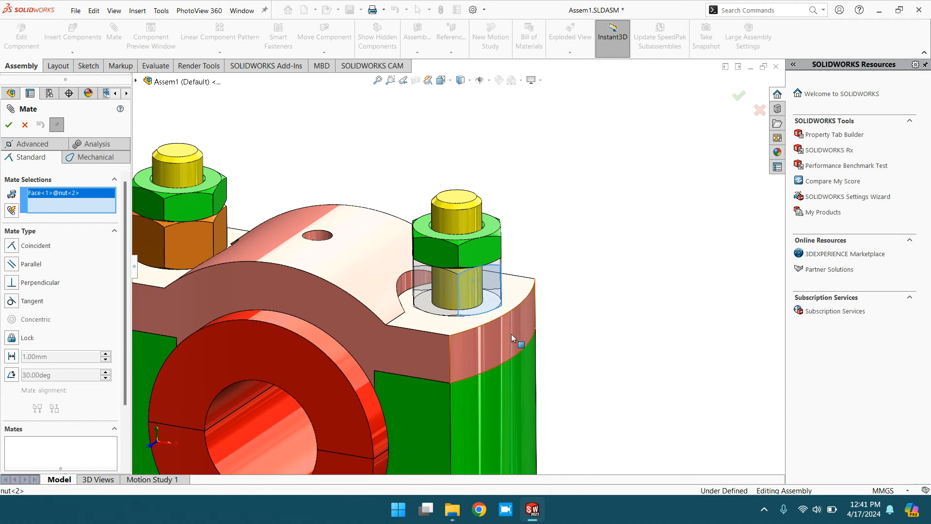
{"action": "left_click", "coordinate": [223, 320]}
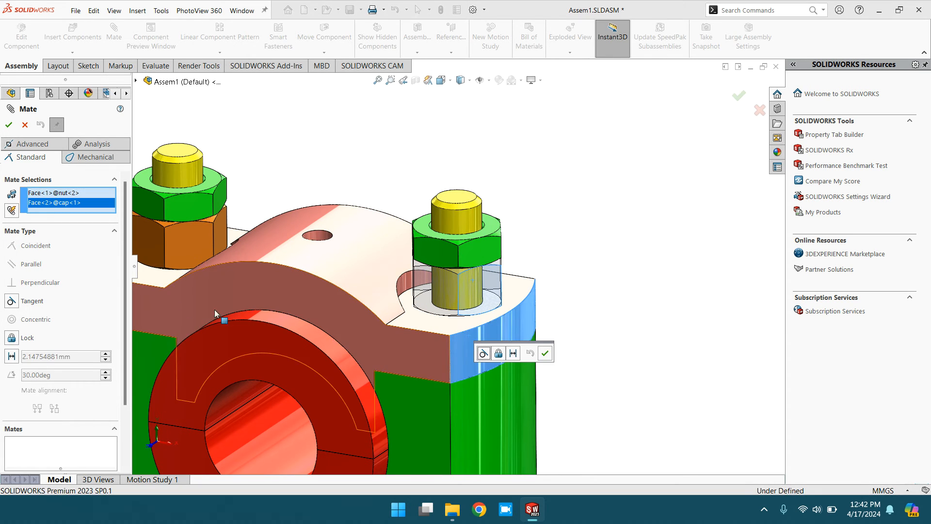
{"action": "left_click", "coordinate": [8, 125]}
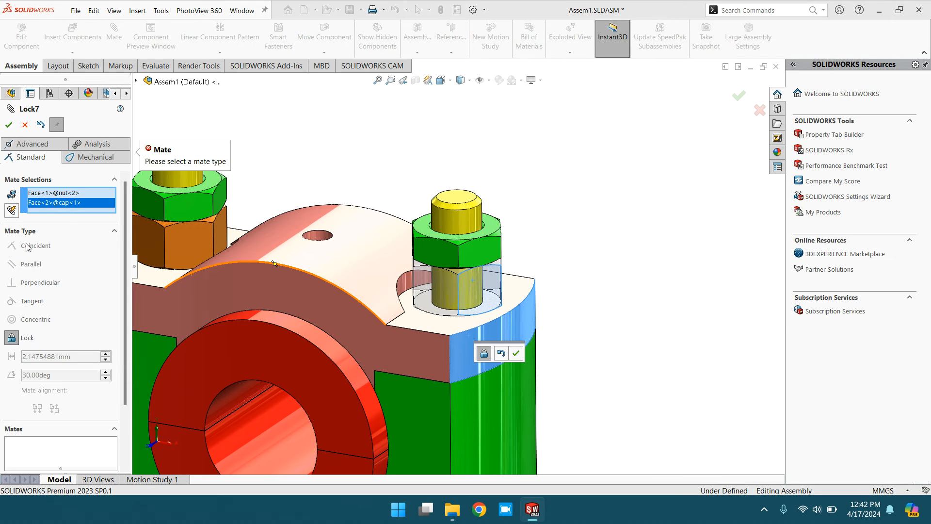
{"action": "left_click", "coordinate": [515, 352]}
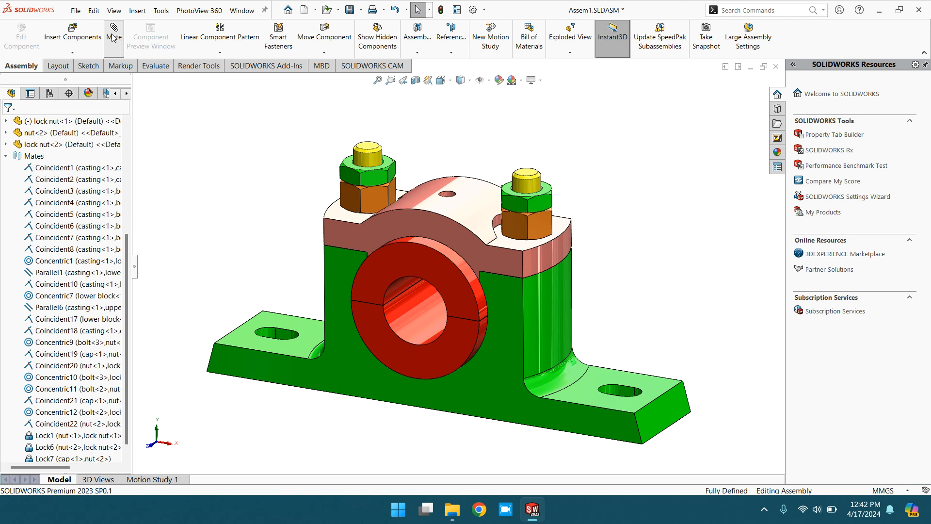
{"action": "left_click", "coordinate": [113, 36]}
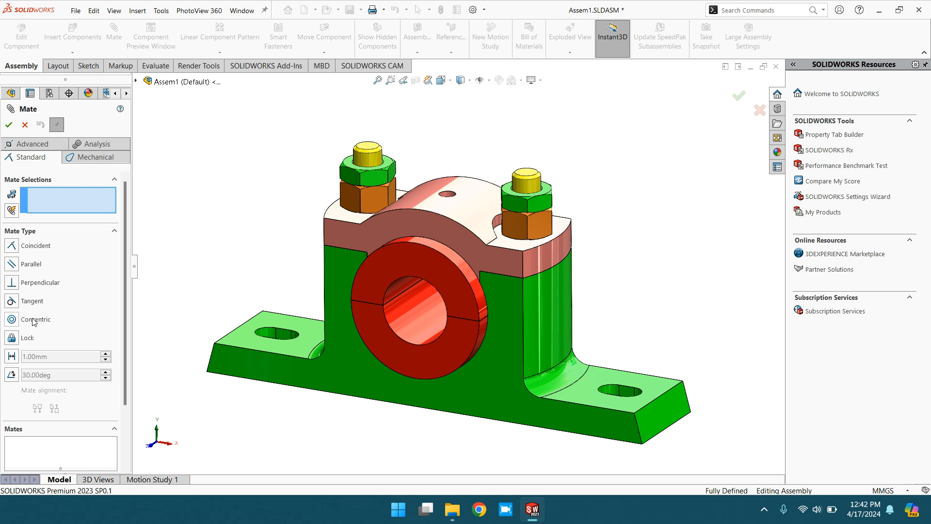
{"action": "mouse_move", "coordinate": [502, 272]}
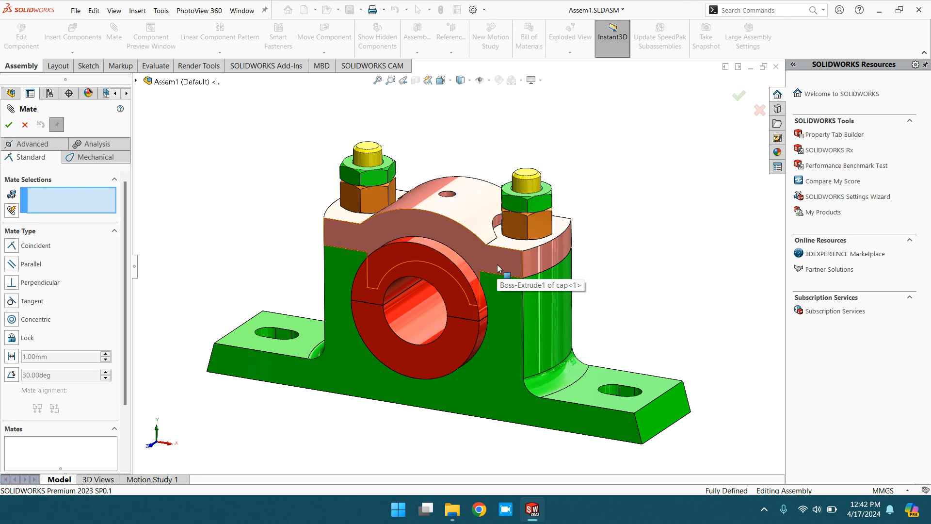